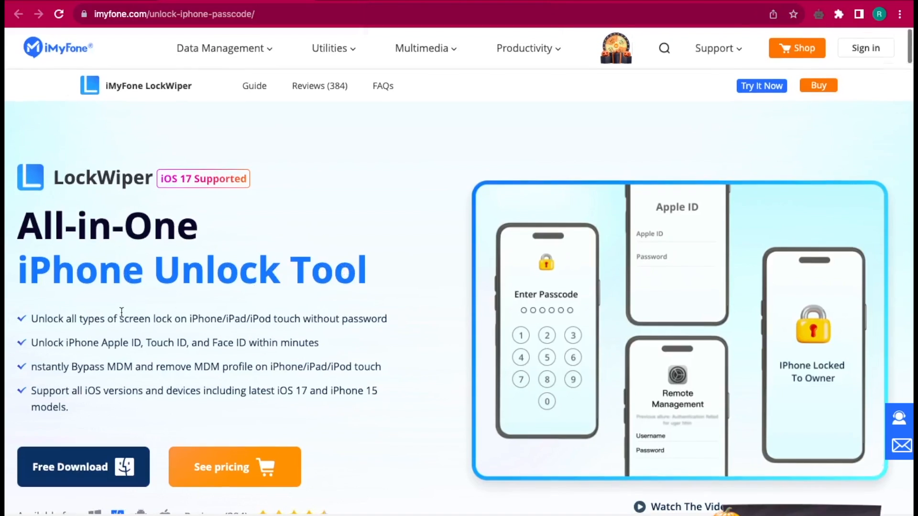
# Step: Browse the LockWiper feature list, previewing Unlock Screen Passcode and Unlock Apple ID and returning home
pyautogui.scroll(-3)
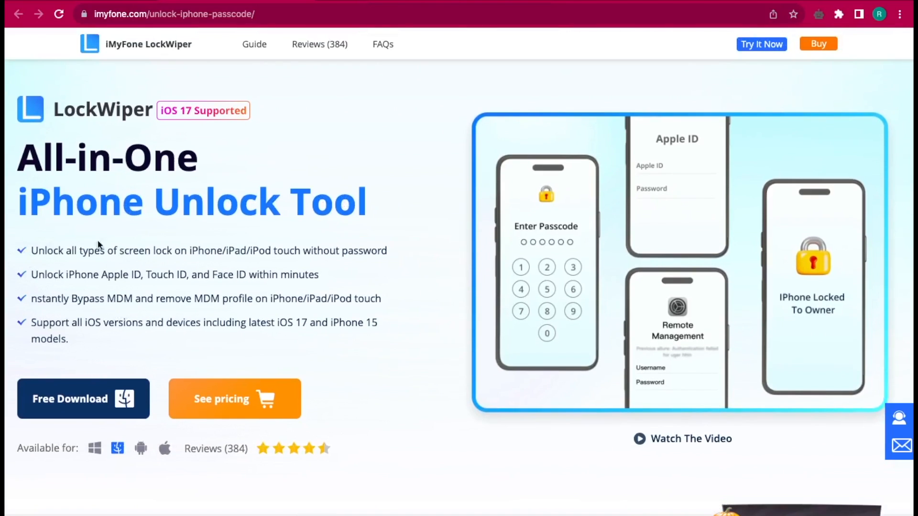
pyautogui.moveTo(314, 256)
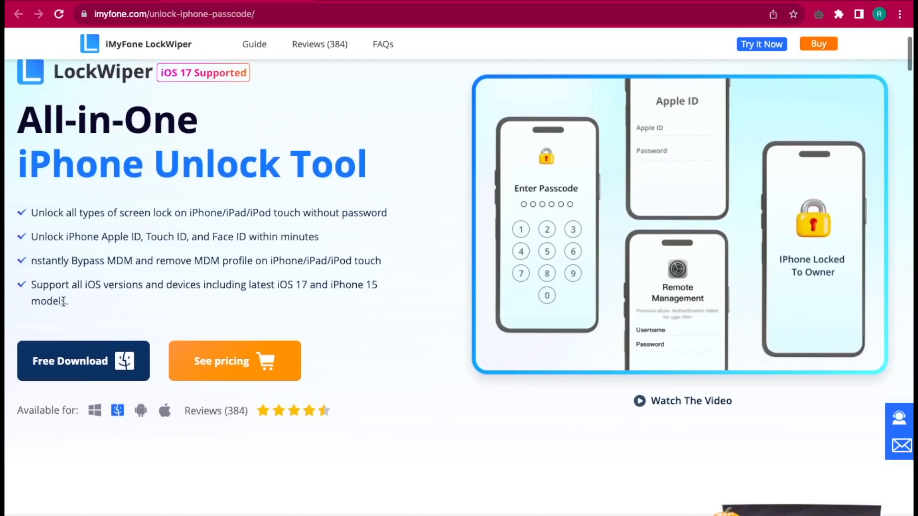
pyautogui.scroll(-3)
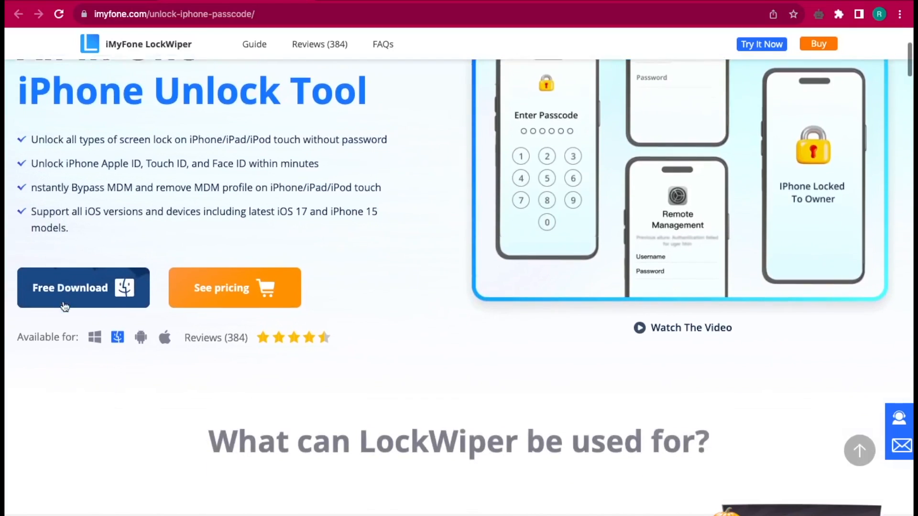
pyautogui.scroll(-3)
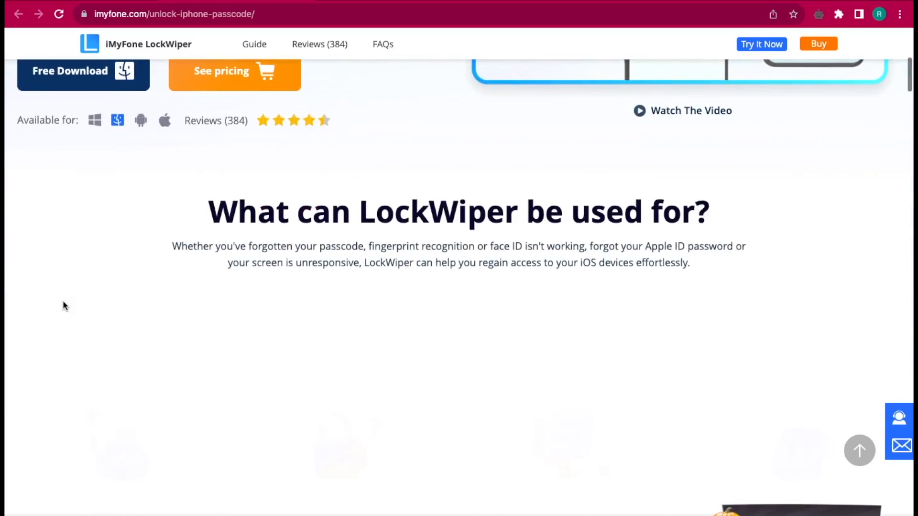
pyautogui.scroll(-3)
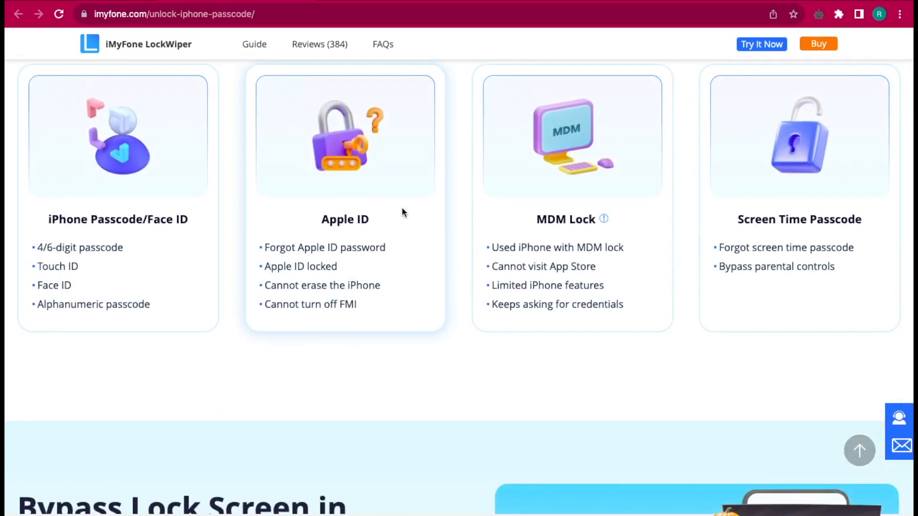
pyautogui.moveTo(155, 245)
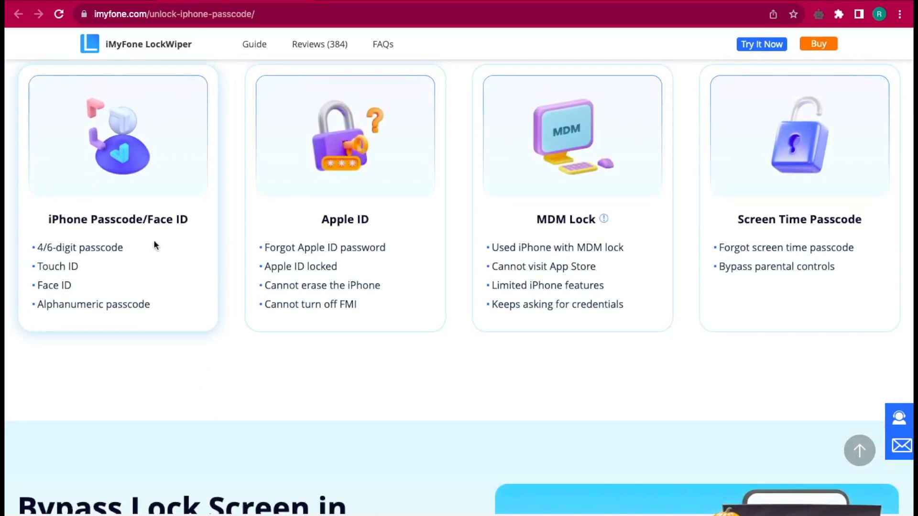
pyautogui.scroll(-3)
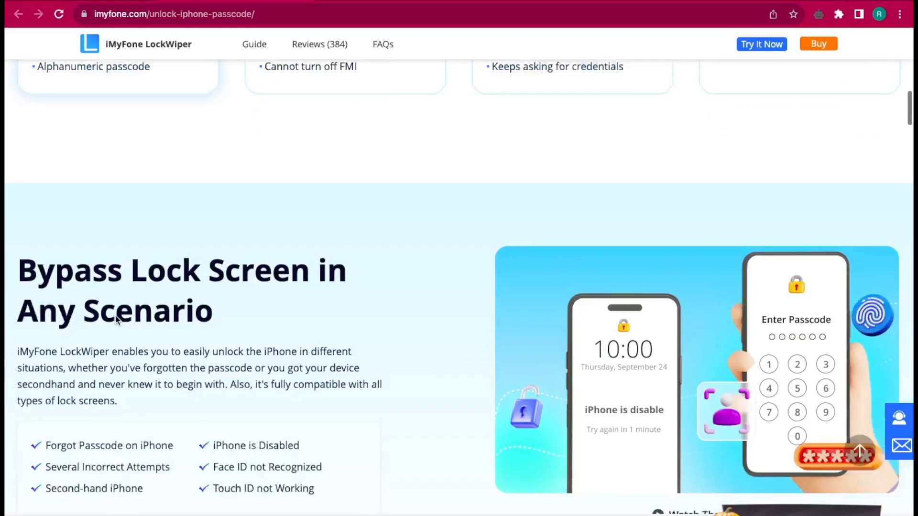
pyautogui.scroll(-3)
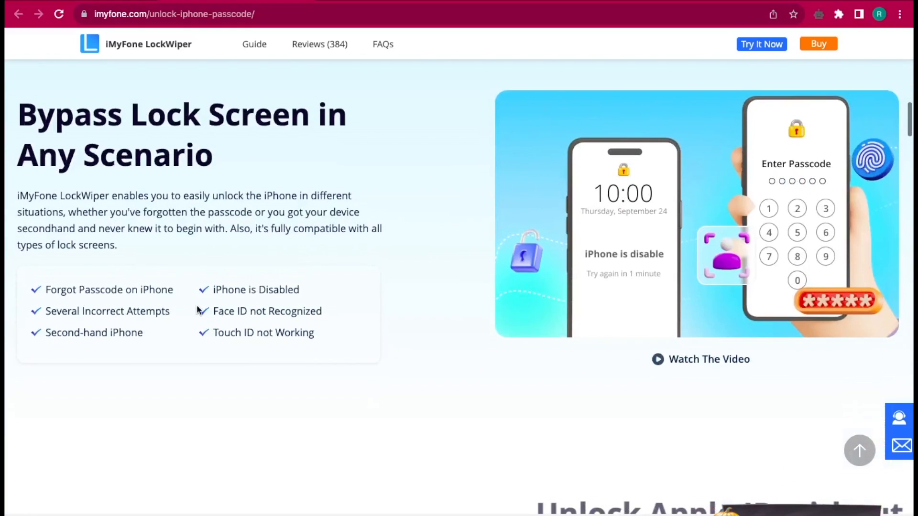
pyautogui.moveTo(498, 286)
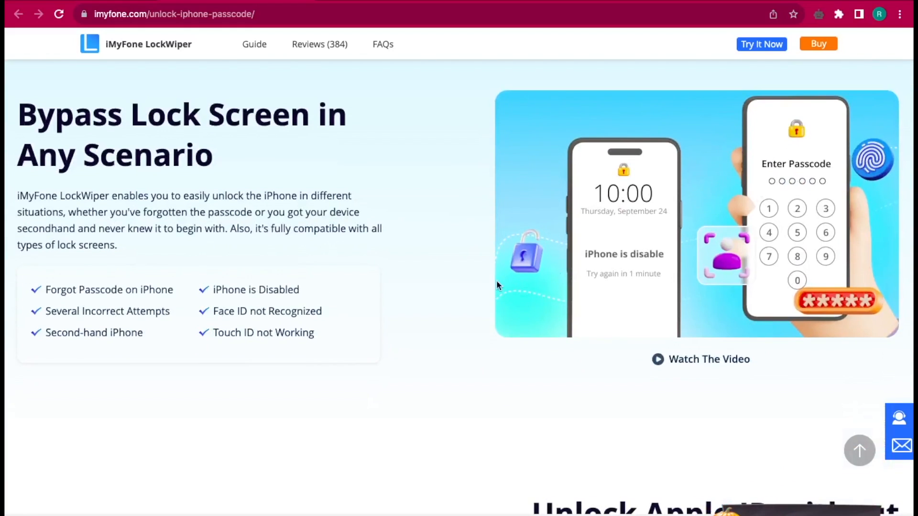
pyautogui.scroll(-3)
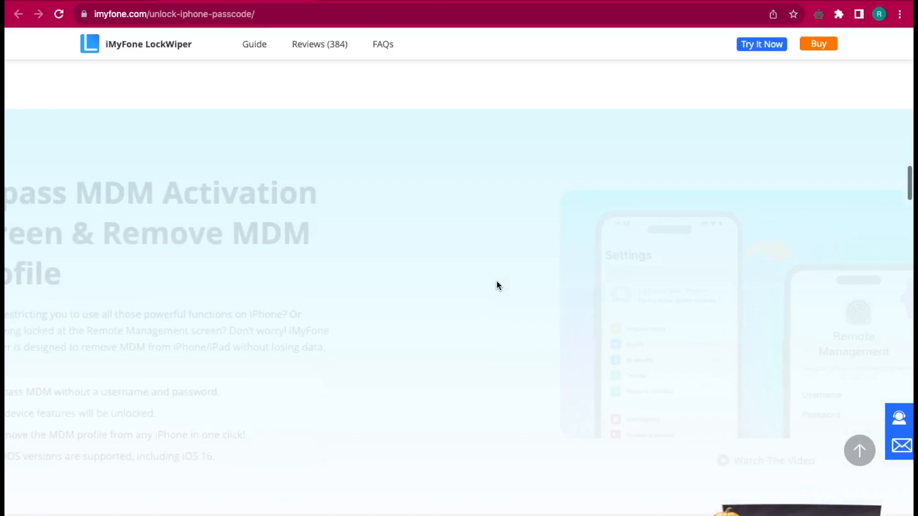
pyautogui.scroll(-3)
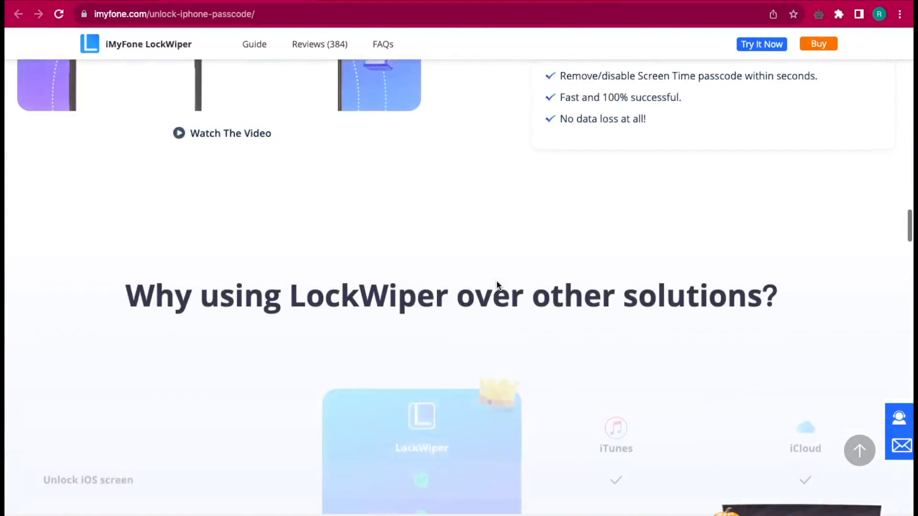
pyautogui.scroll(-3)
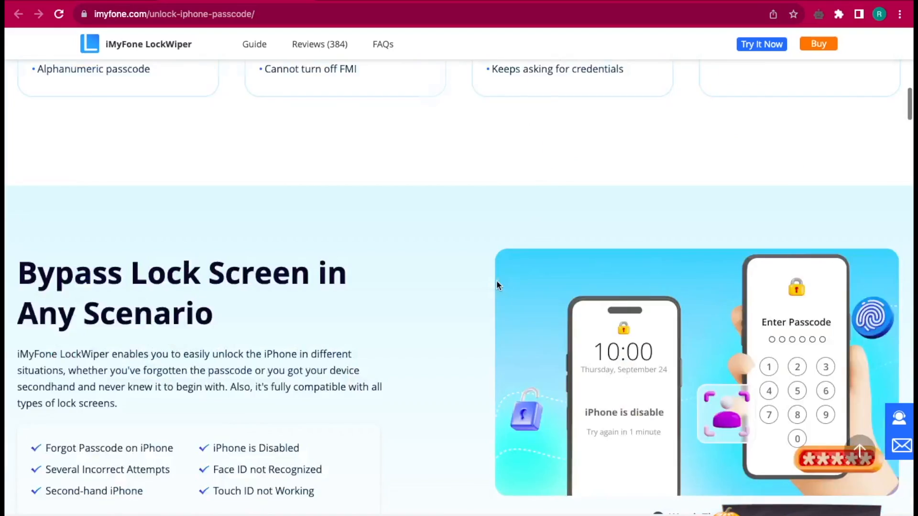
pyautogui.scroll(3)
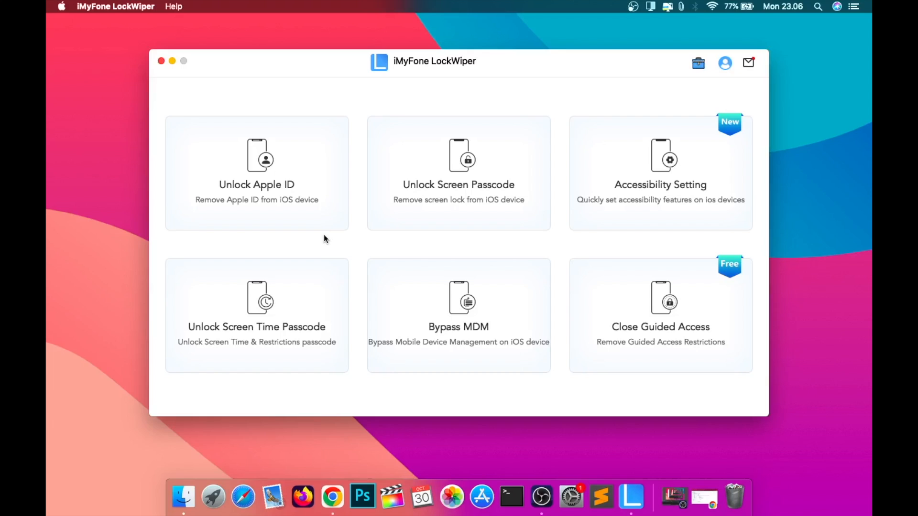
pyautogui.moveTo(304, 198)
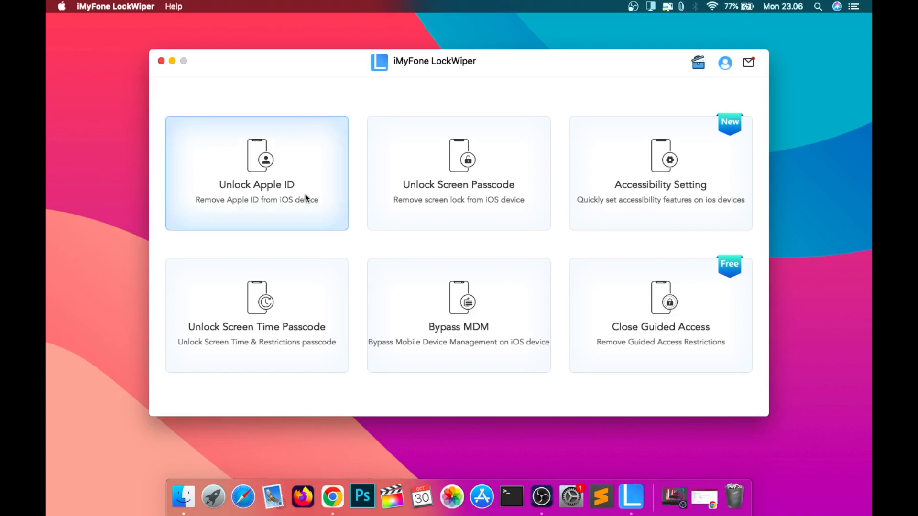
pyautogui.click(458, 173)
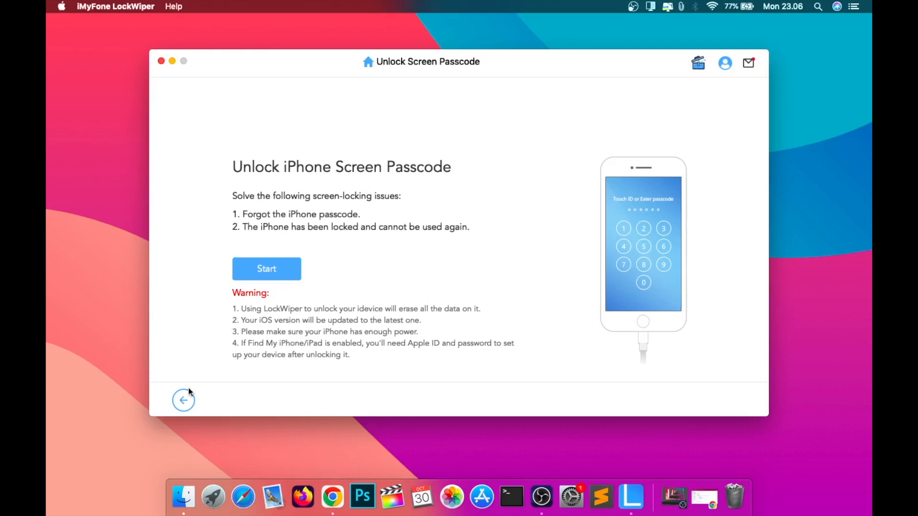
pyautogui.click(184, 401)
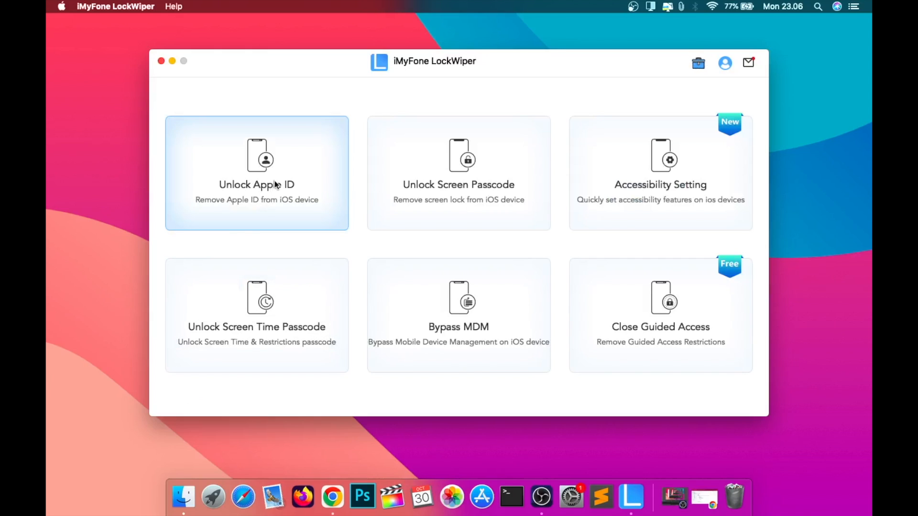
pyautogui.click(256, 173)
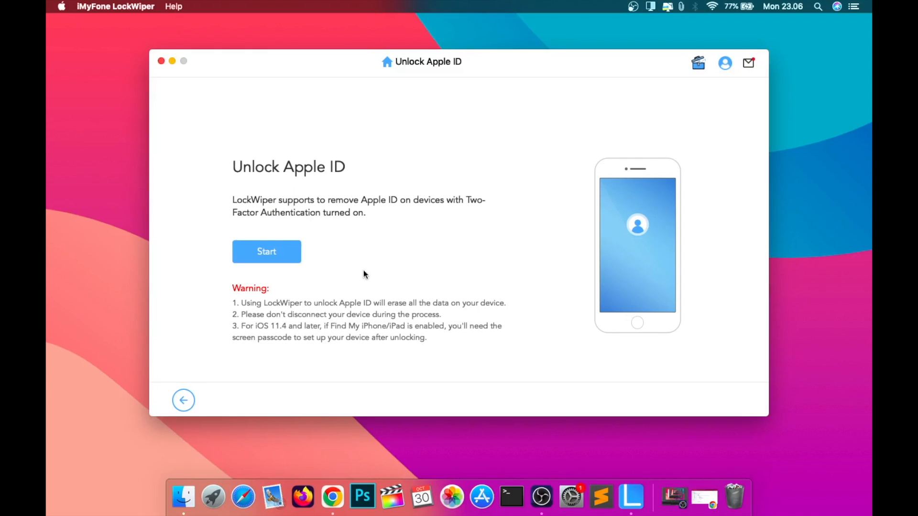
pyautogui.moveTo(485, 204)
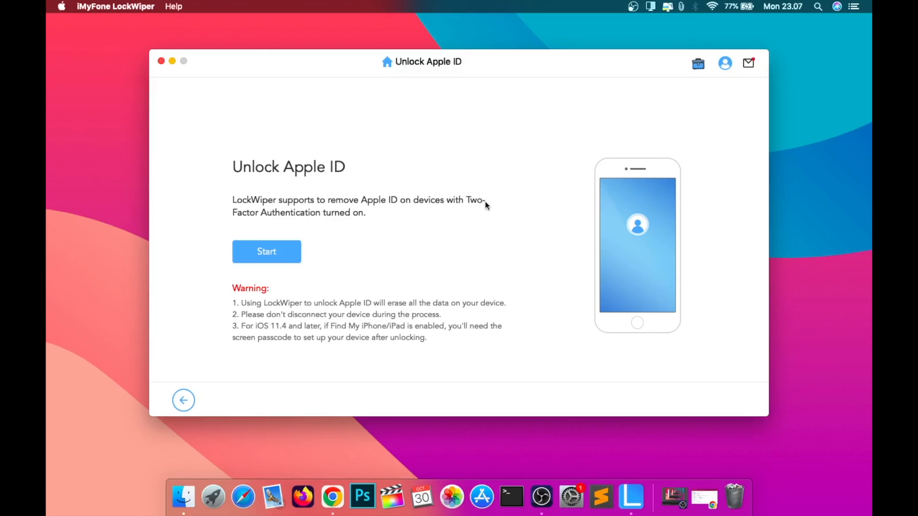
pyautogui.moveTo(209, 419)
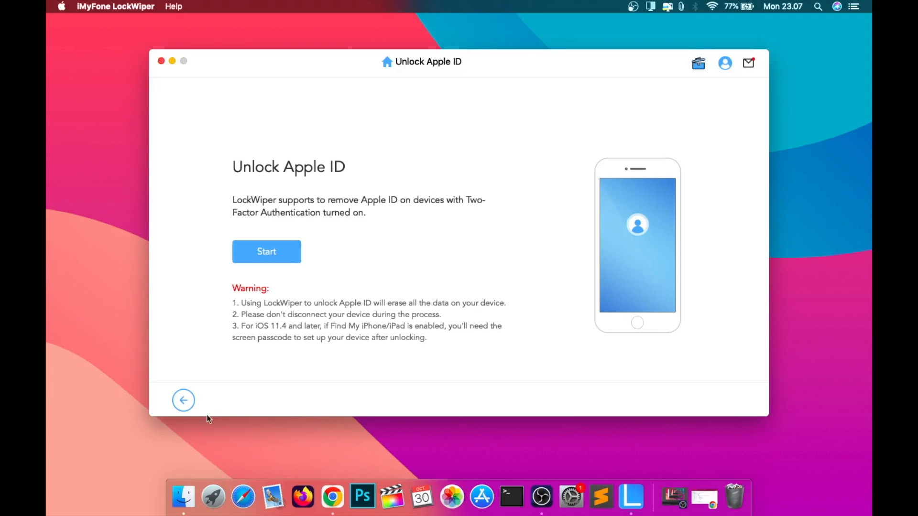
pyautogui.click(184, 399)
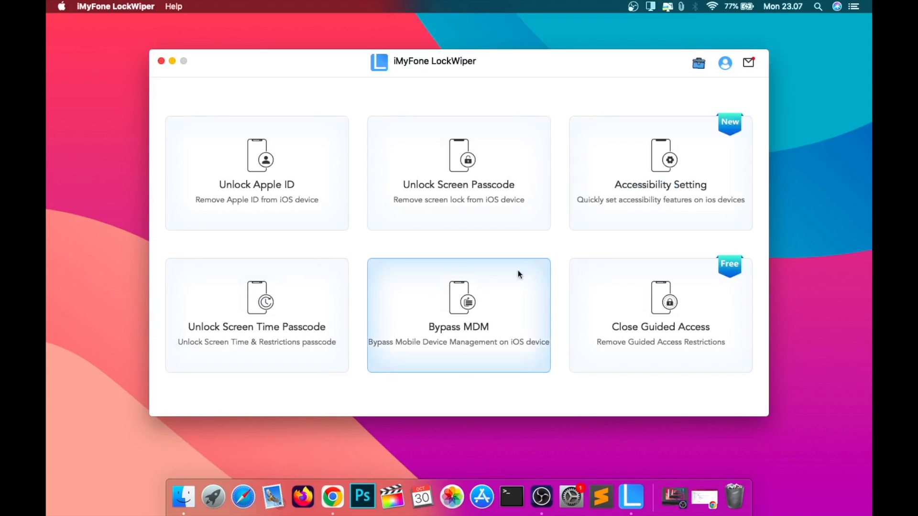
pyautogui.moveTo(449, 307)
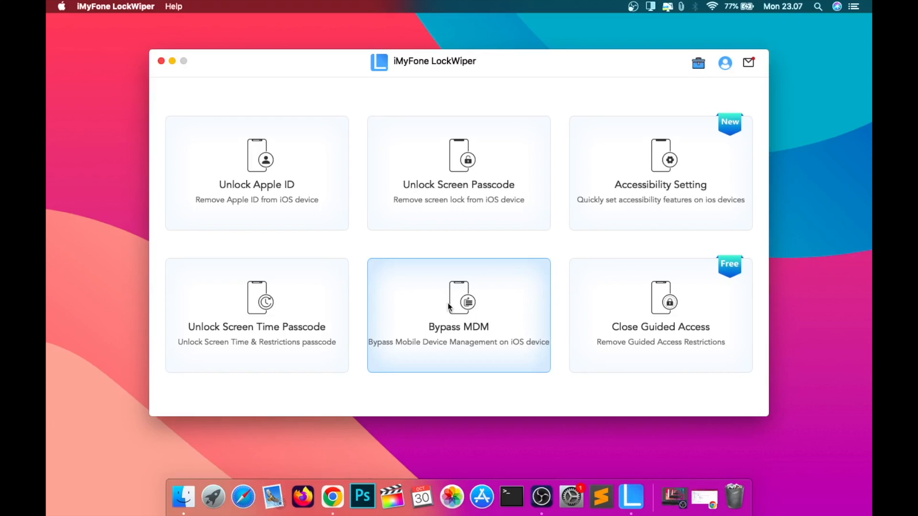
pyautogui.moveTo(473, 252)
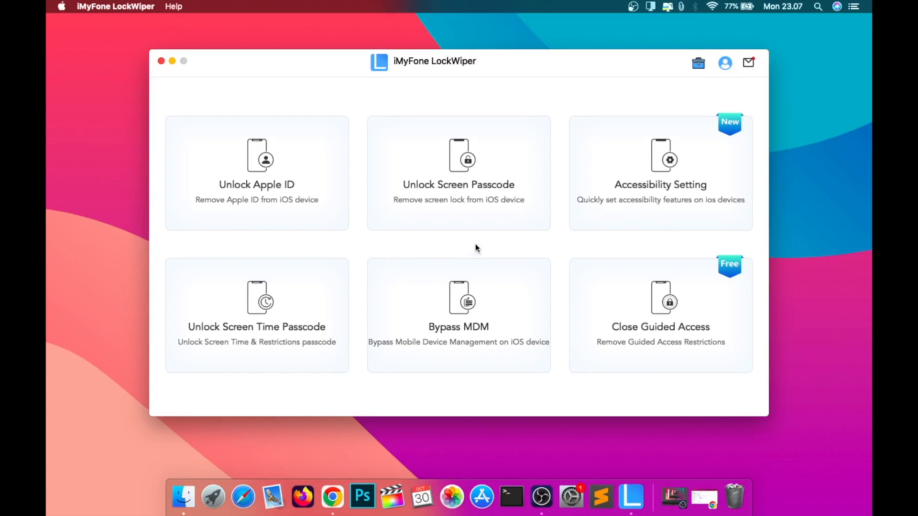
pyautogui.moveTo(660, 184)
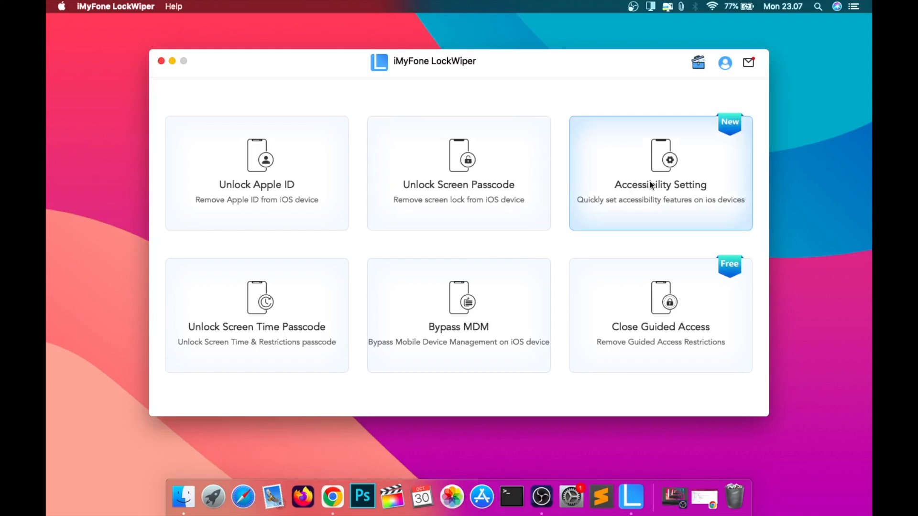
# Step: Preview Accessibility Setting and Unlock Screen Passcode, then land on the Unlock Apple ID screen
pyautogui.click(659, 173)
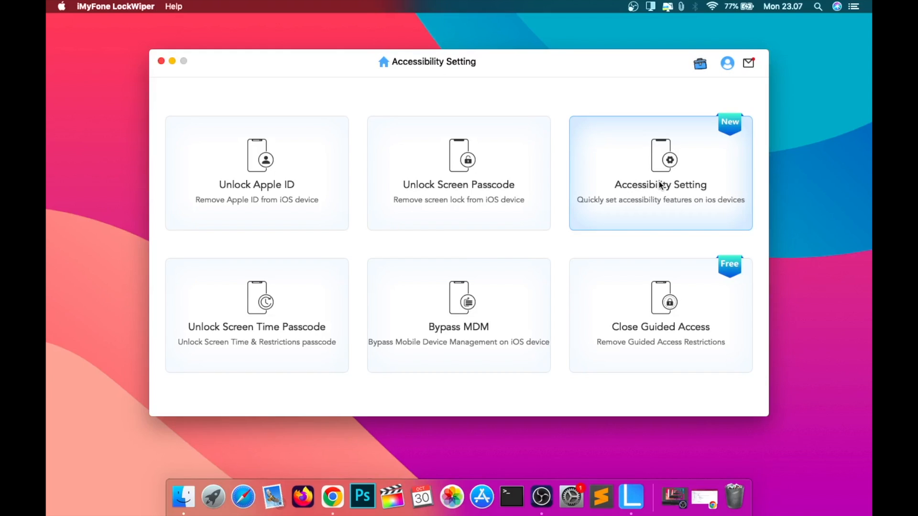
pyautogui.click(660, 173)
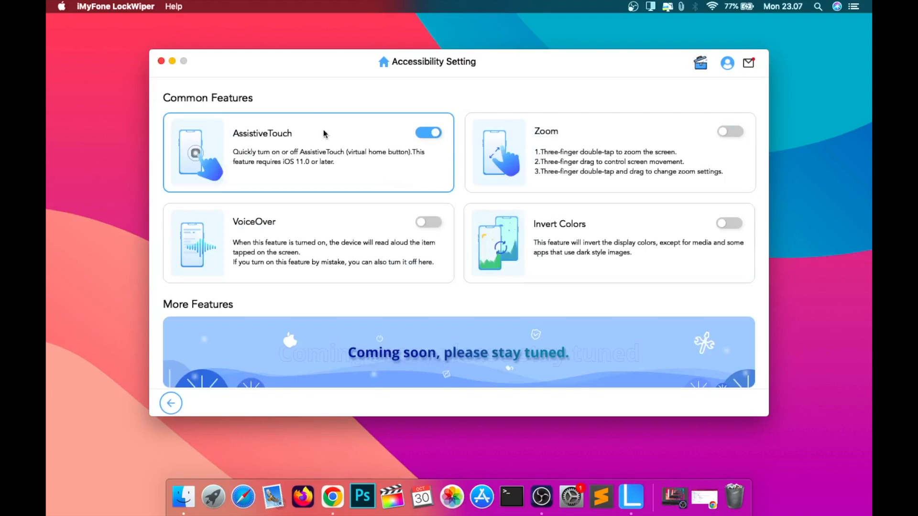
pyautogui.click(171, 403)
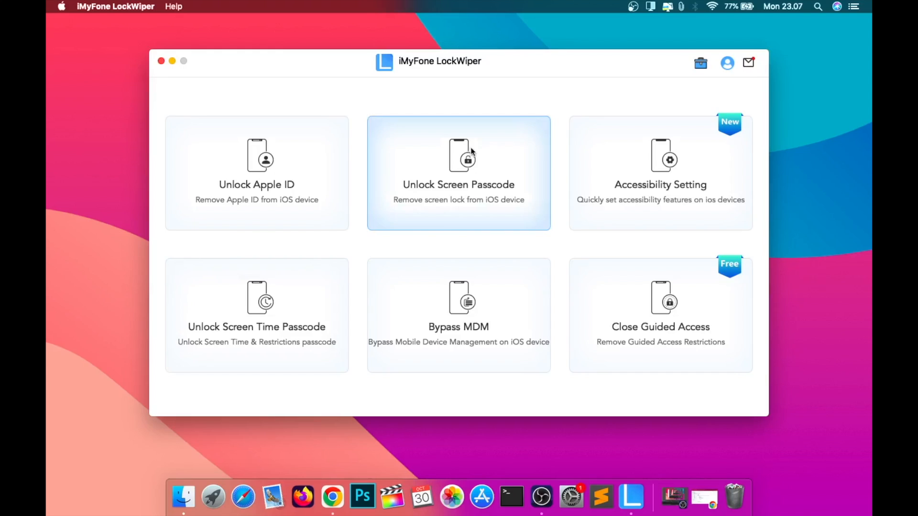
pyautogui.click(458, 173)
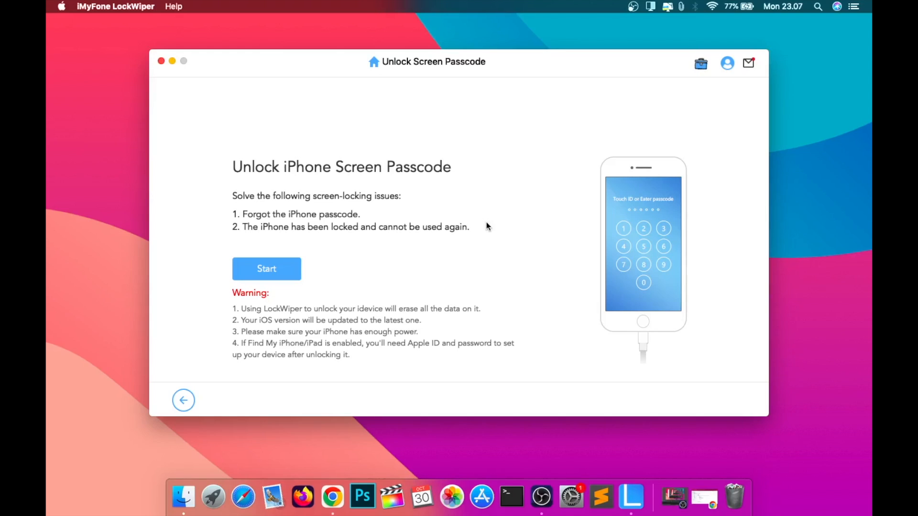
pyautogui.click(184, 400)
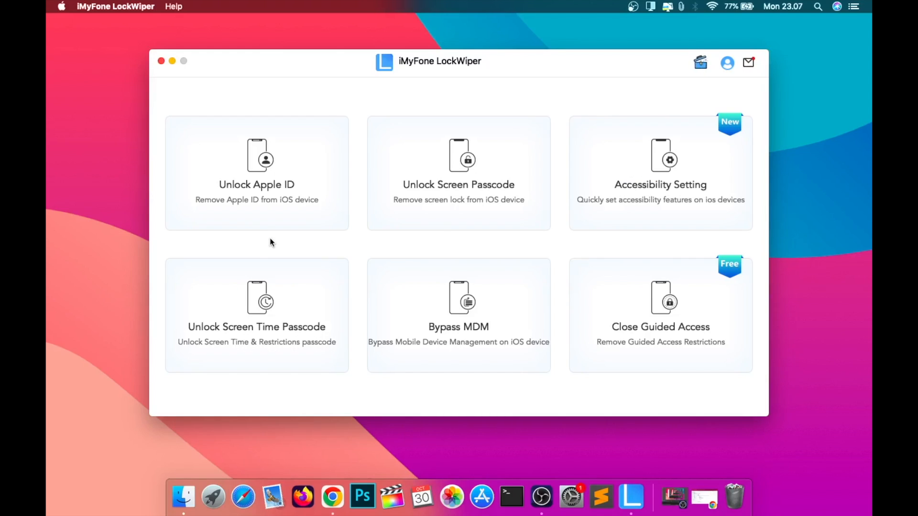
pyautogui.moveTo(287, 201)
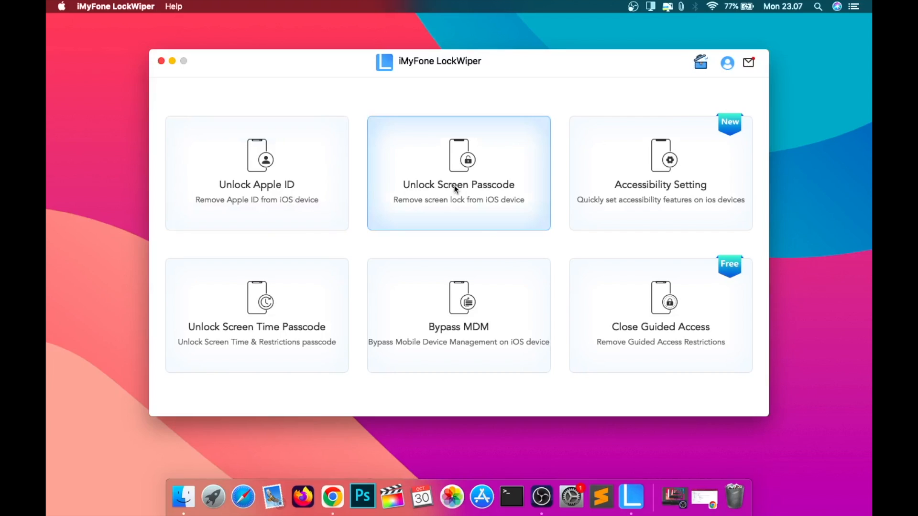
pyautogui.click(256, 173)
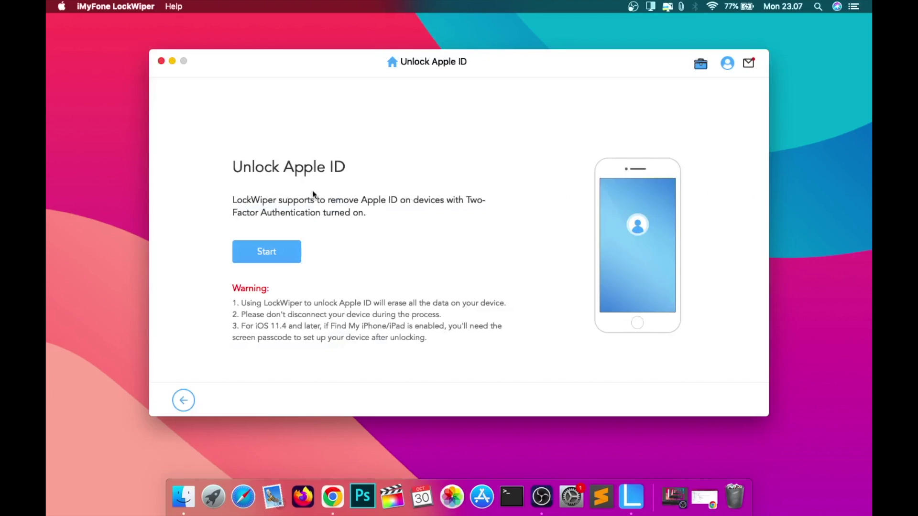
pyautogui.moveTo(232, 373)
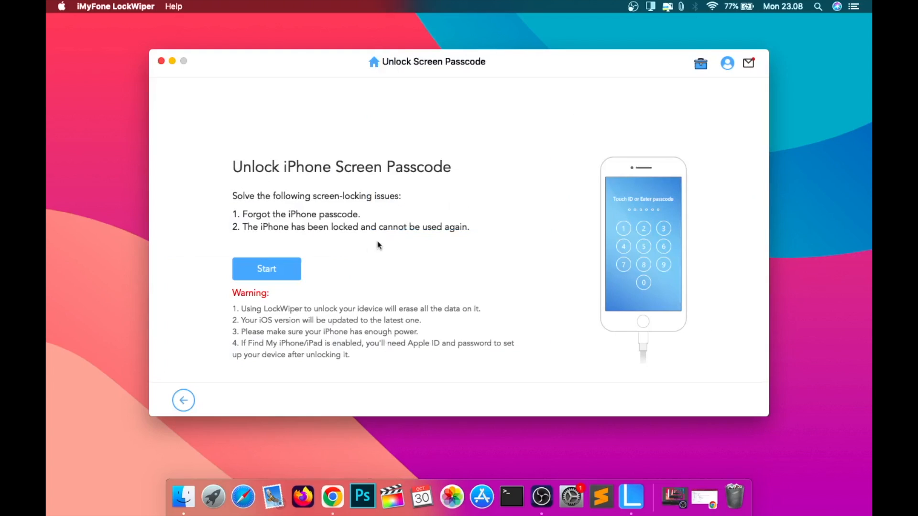
pyautogui.moveTo(287, 252)
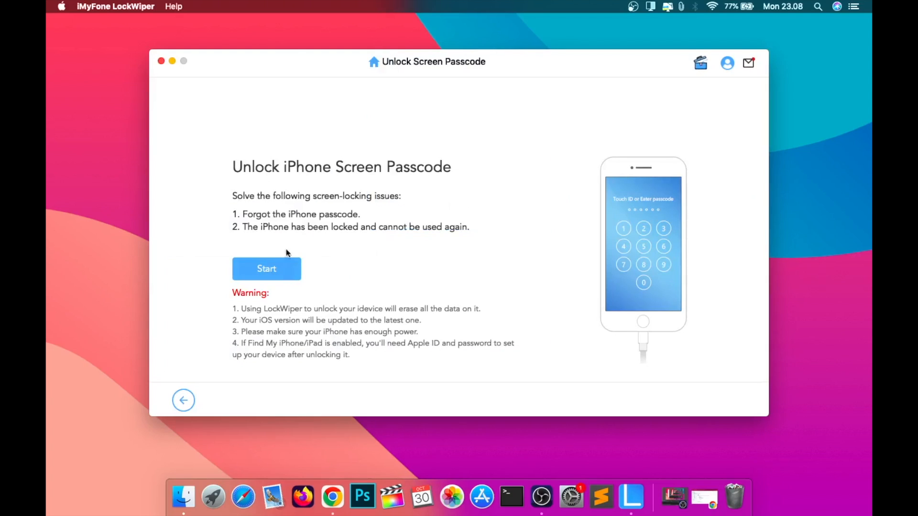
pyautogui.moveTo(267, 268)
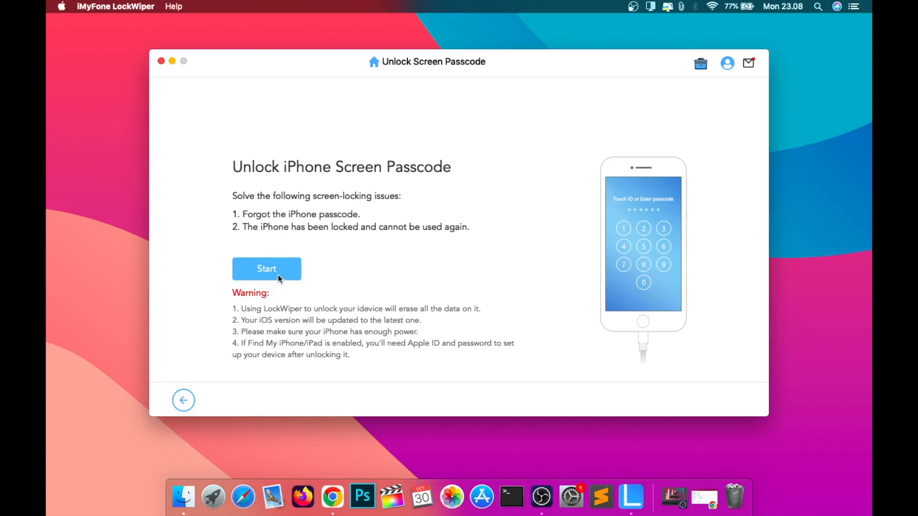
# Step: Start the Unlock Screen Passcode flow, reaching the iOS 16.7.2 firmware download screen
pyautogui.click(267, 268)
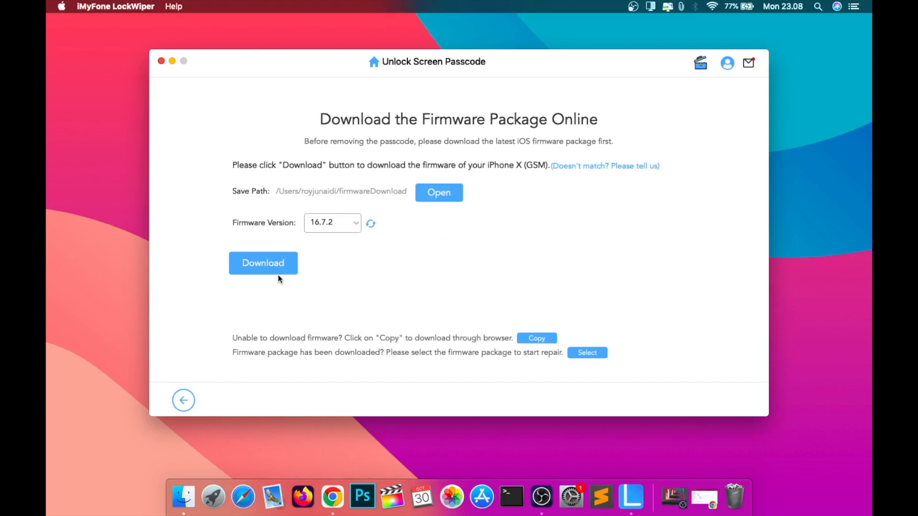
pyautogui.moveTo(379, 255)
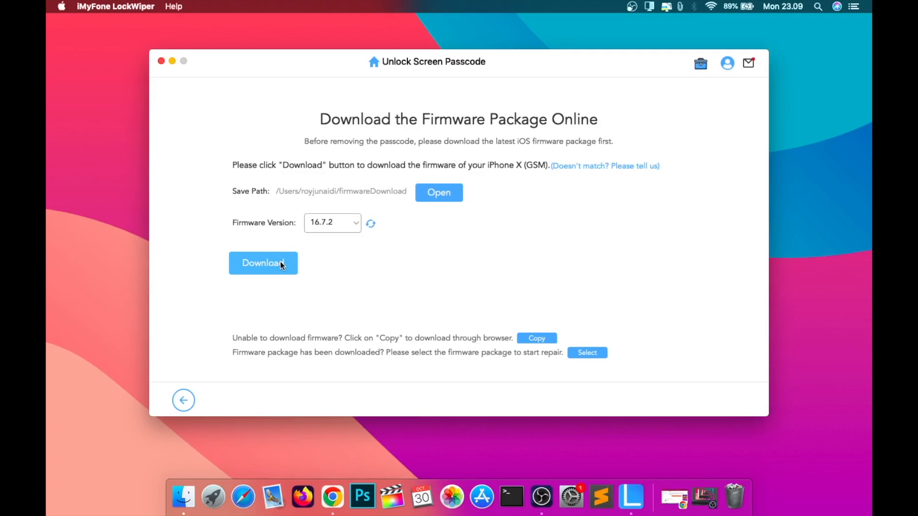
# Step: Begin downloading the iOS 16.7.2 firmware (5.75 GB) for the iPhone X (GSM)
pyautogui.click(263, 263)
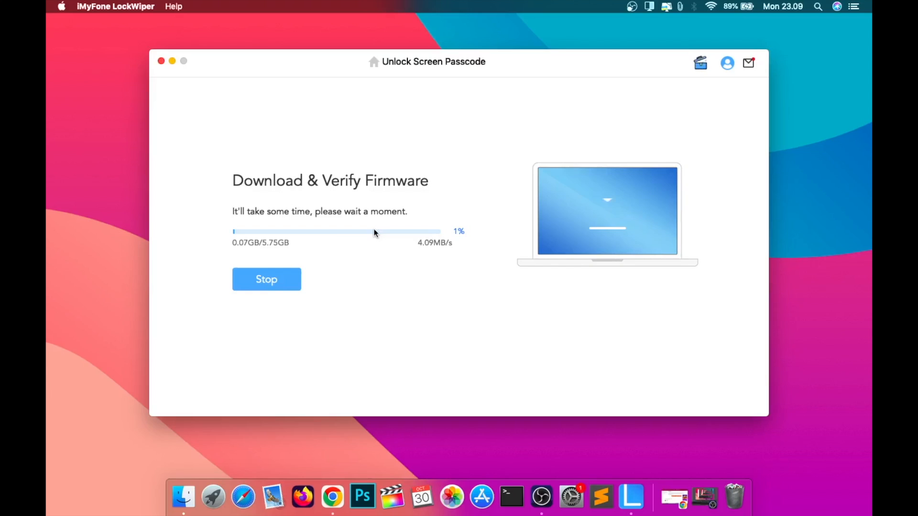
pyautogui.moveTo(544, 489)
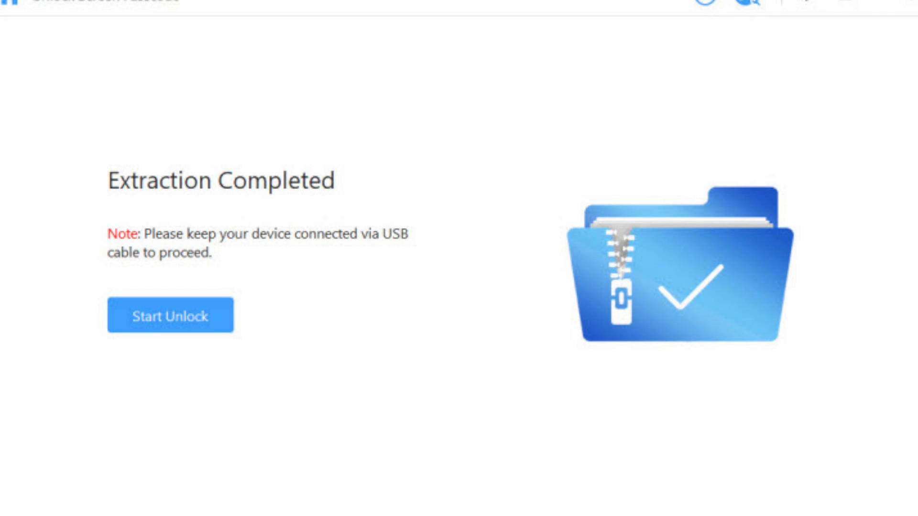
# Step: Start the unlock with the extracted firmware and reach the 'Unlock Is Complete' screen
pyautogui.click(170, 315)
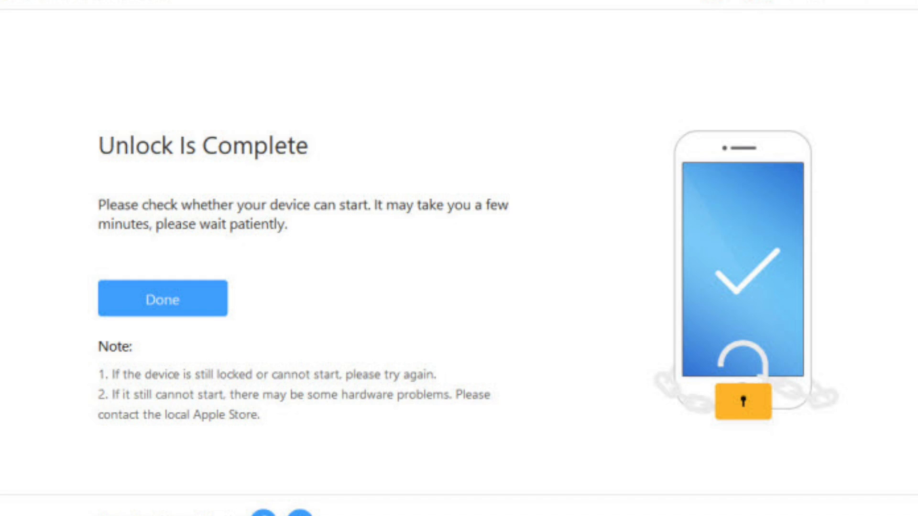